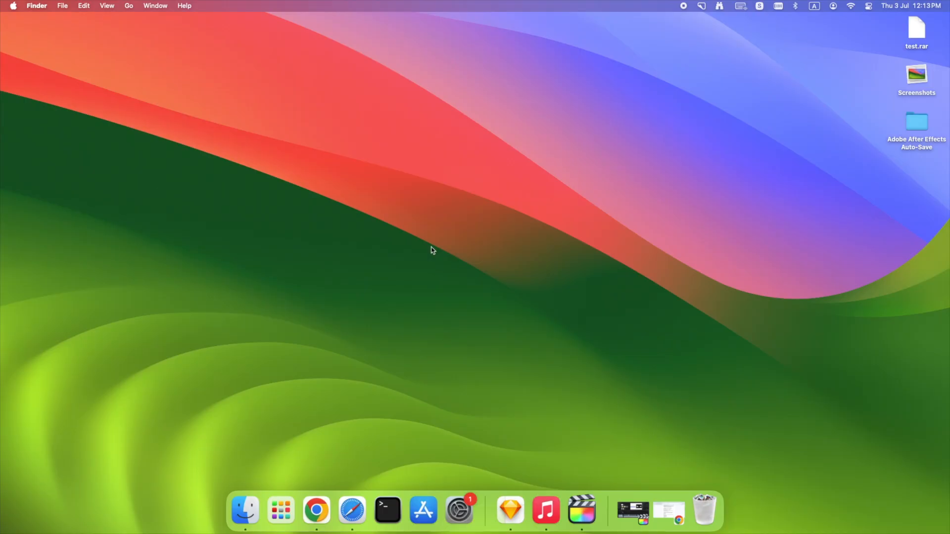
Show System Settings' General > Storage breakdown and inspect the roughly 249 GB System Data share.
click(13, 6)
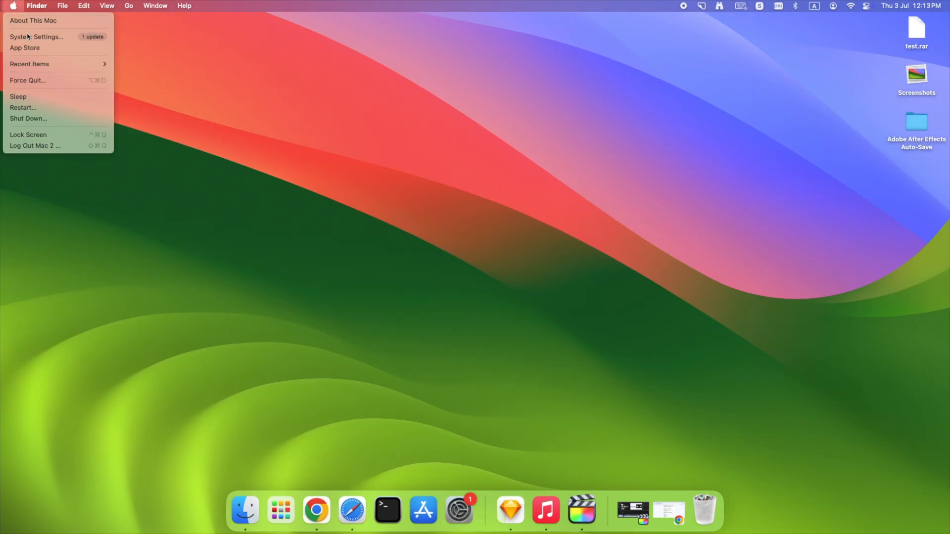
click(37, 36)
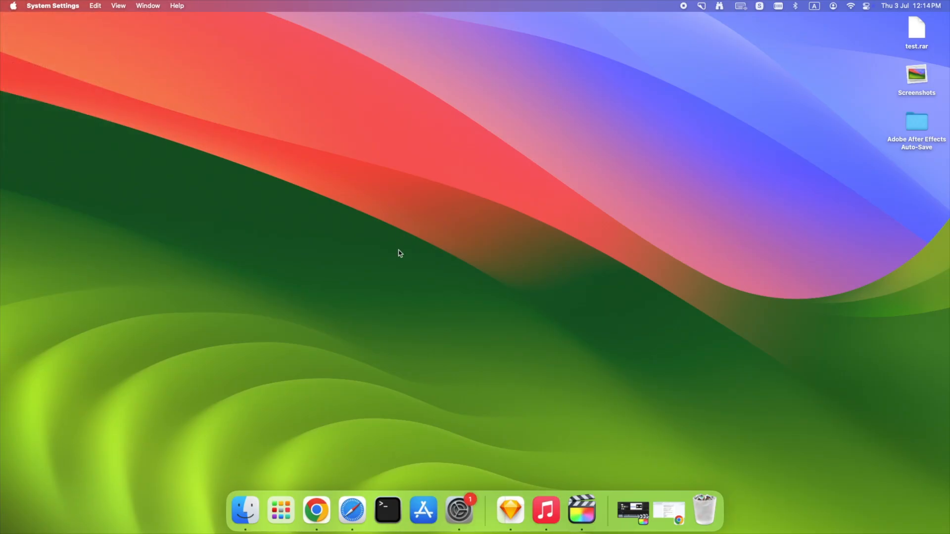
click(457, 510)
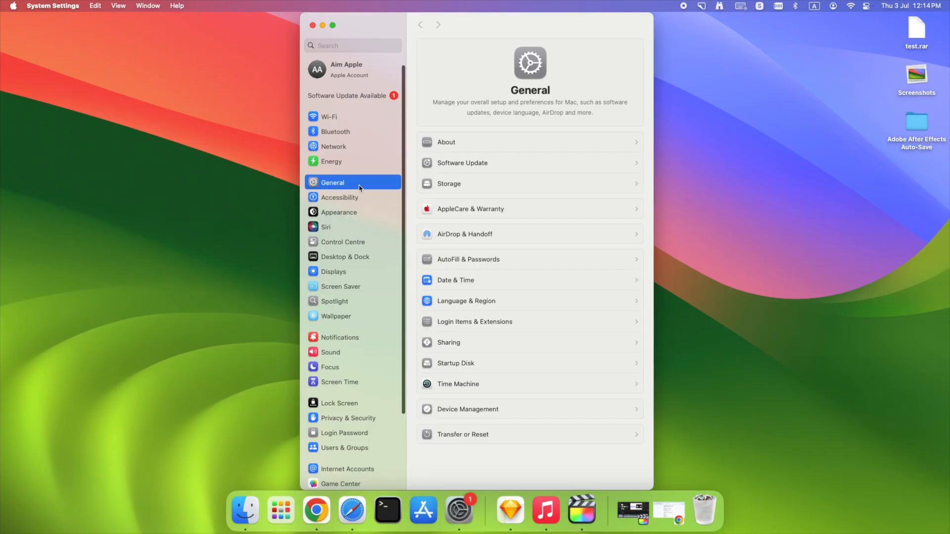
click(449, 184)
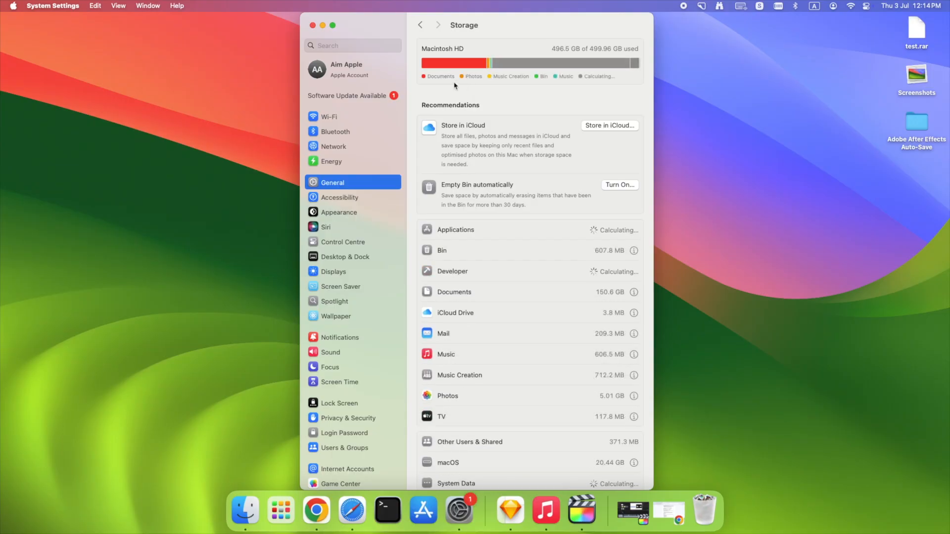
mouse_move(506, 82)
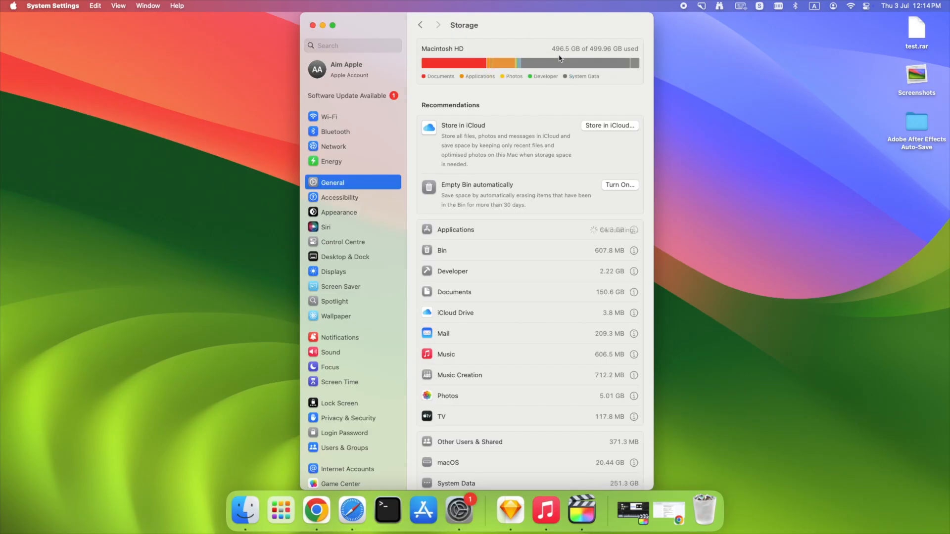
mouse_move(572, 63)
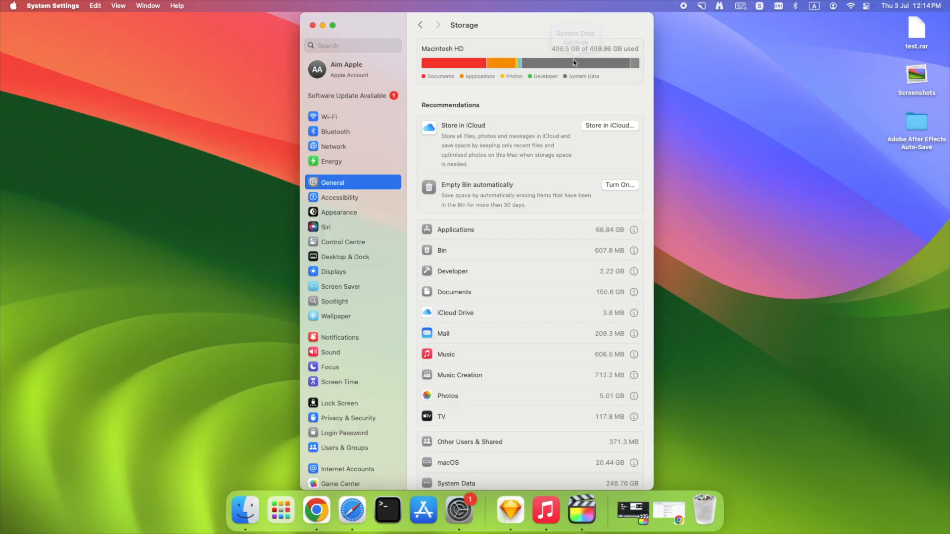
click(245, 509)
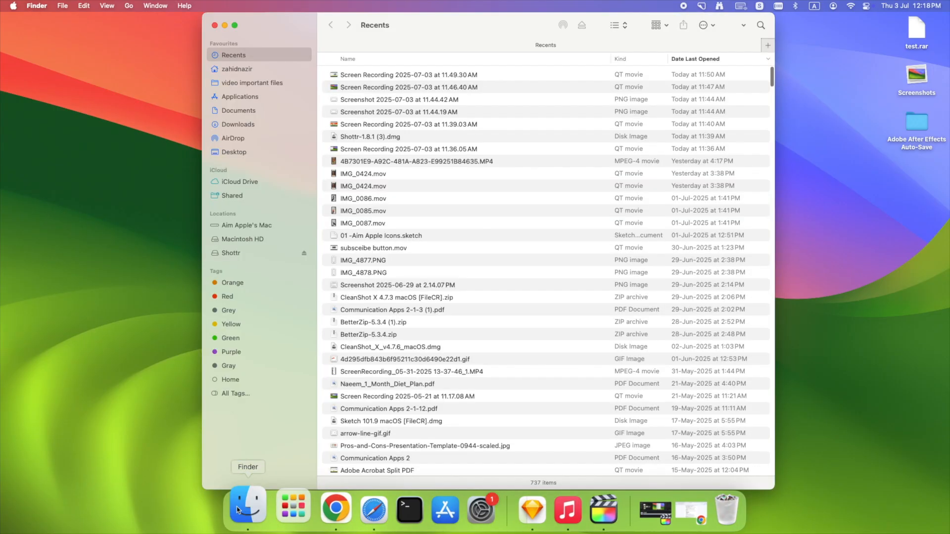
Open the hidden user Library's Caches folder and move all its contents to the Bin.
key(option)
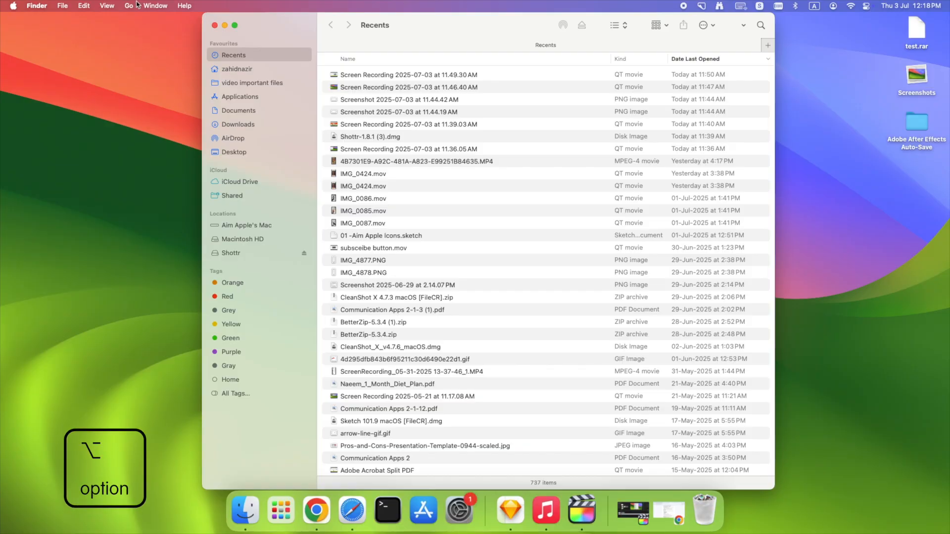
click(129, 5)
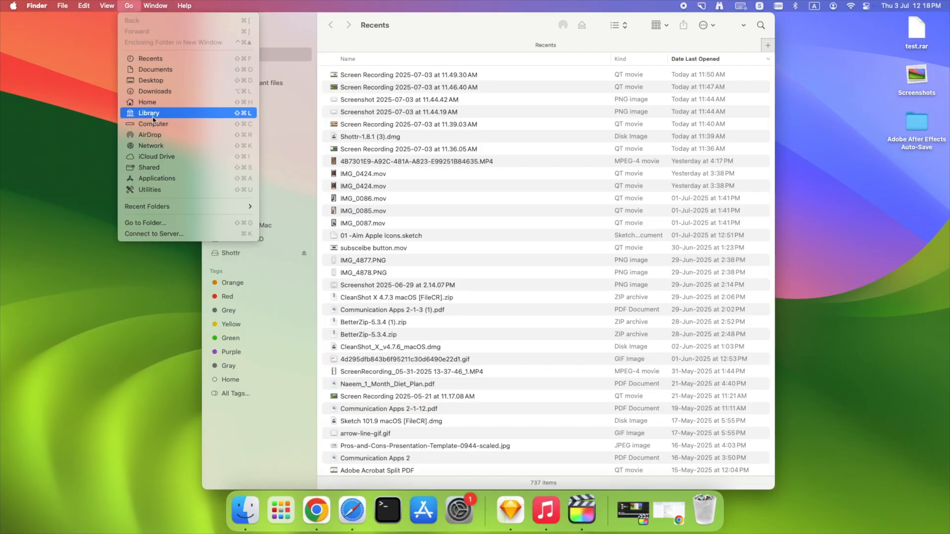
click(148, 113)
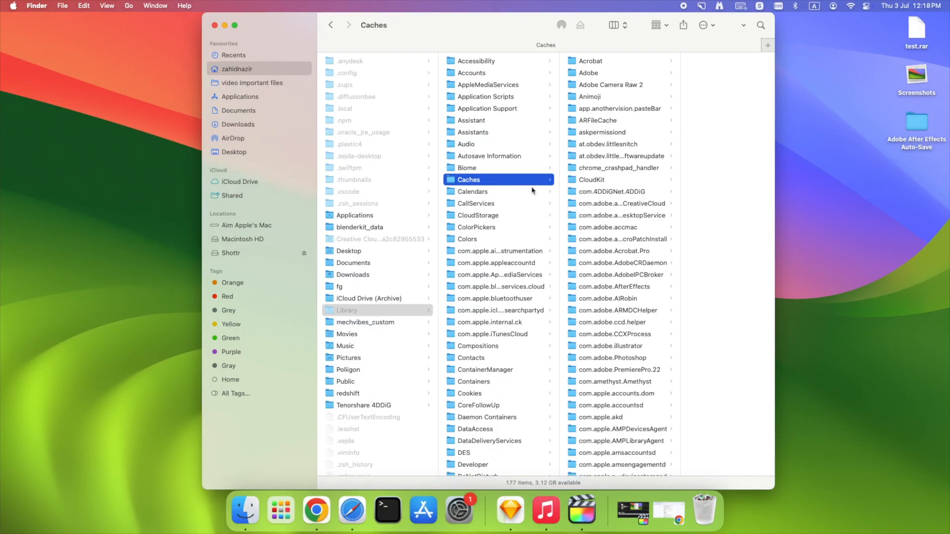
key(cmd+a)
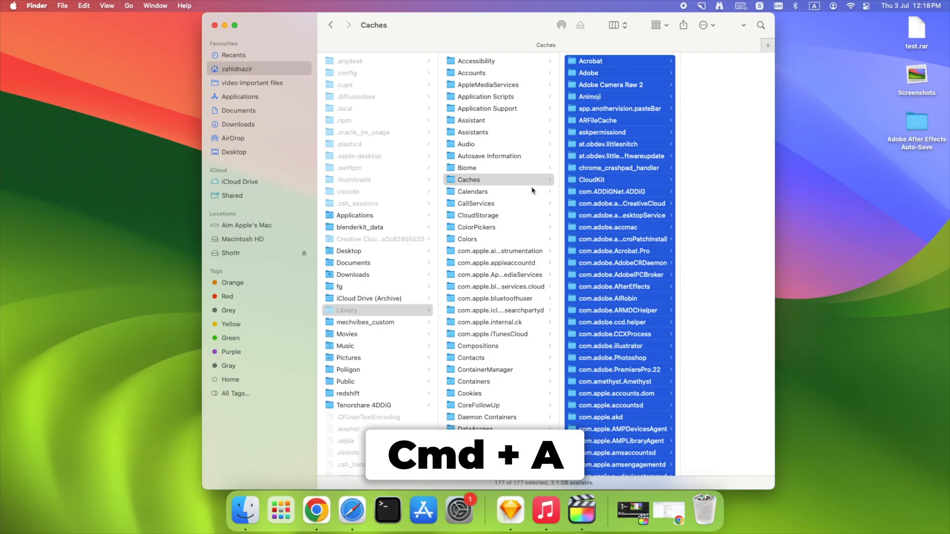
key(cmd+delete)
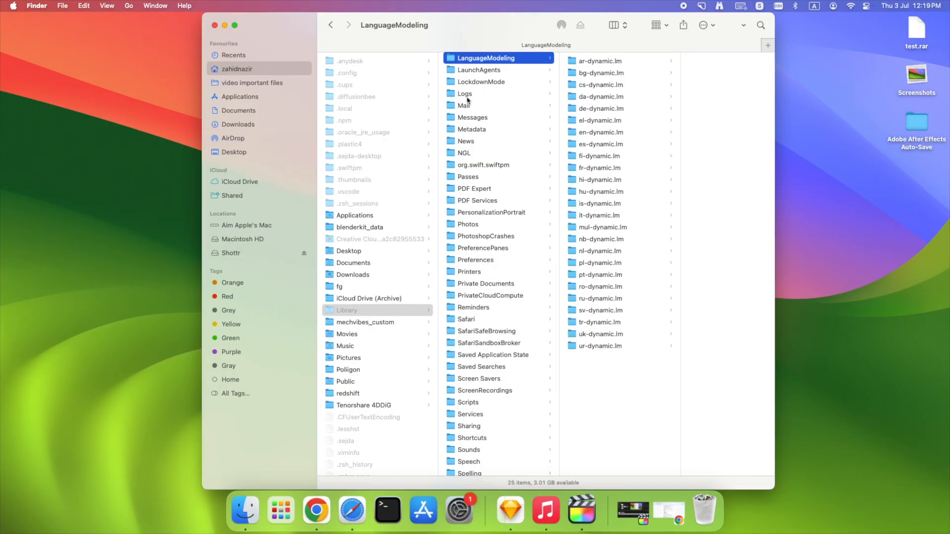
Confirm the Library's Logs folder holds zero items, then close the Finder window.
click(465, 94)
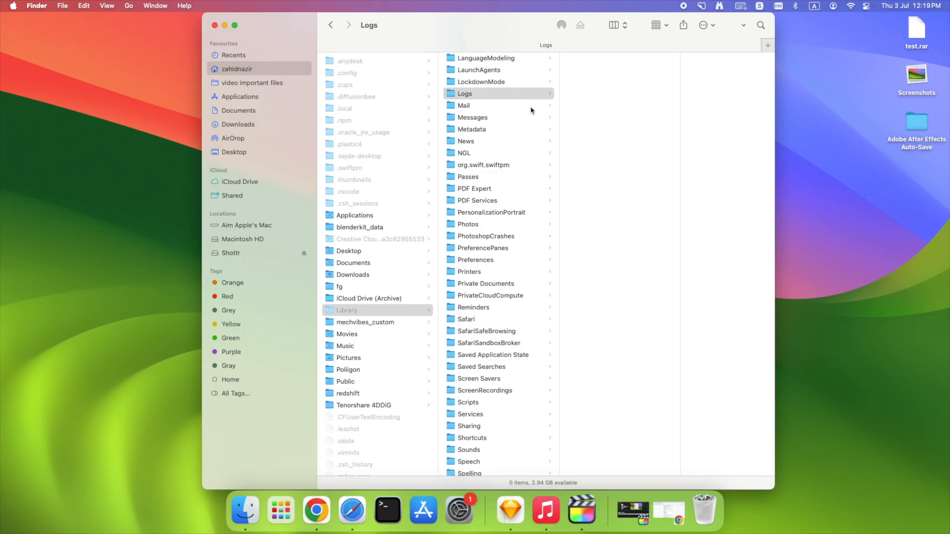
click(464, 94)
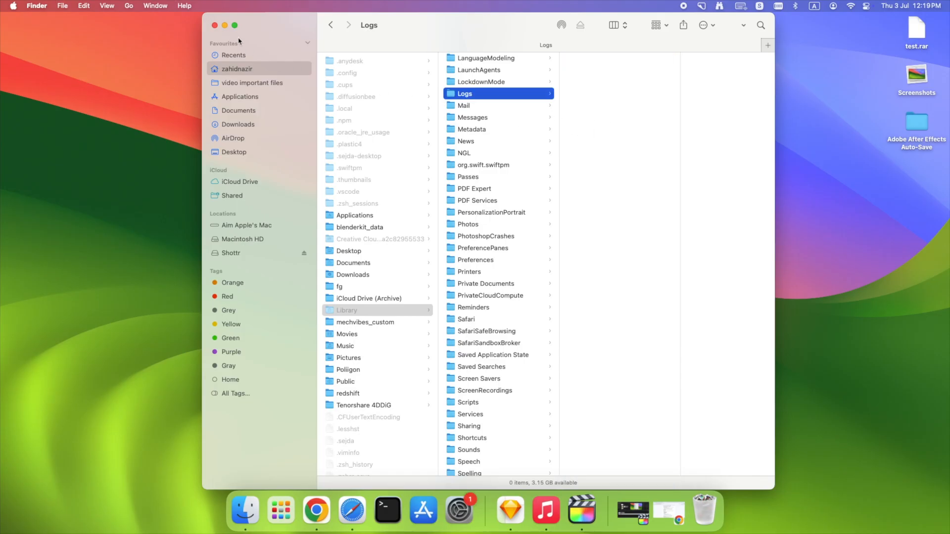
click(215, 25)
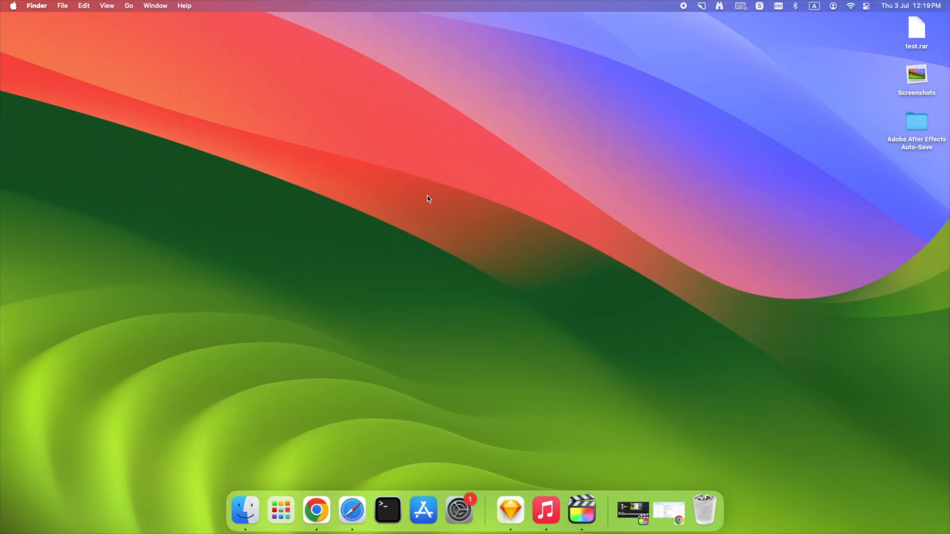
click(245, 511)
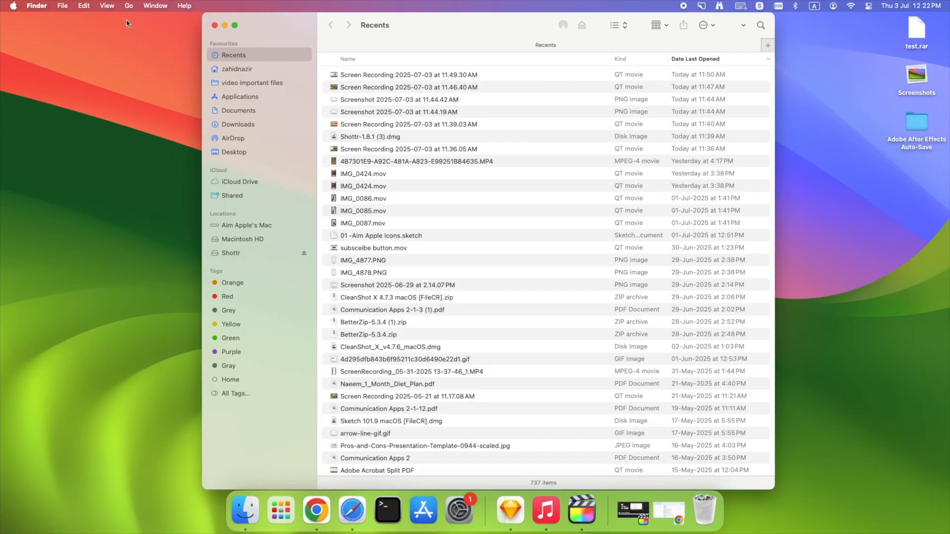
Choose Go to Folder… from Finder's Go menu to get the path prompt.
click(129, 6)
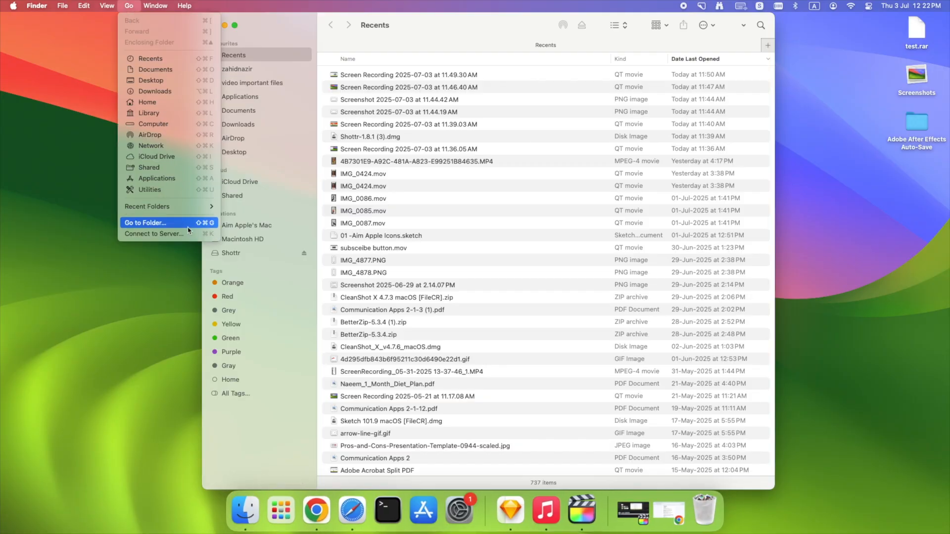
click(144, 222)
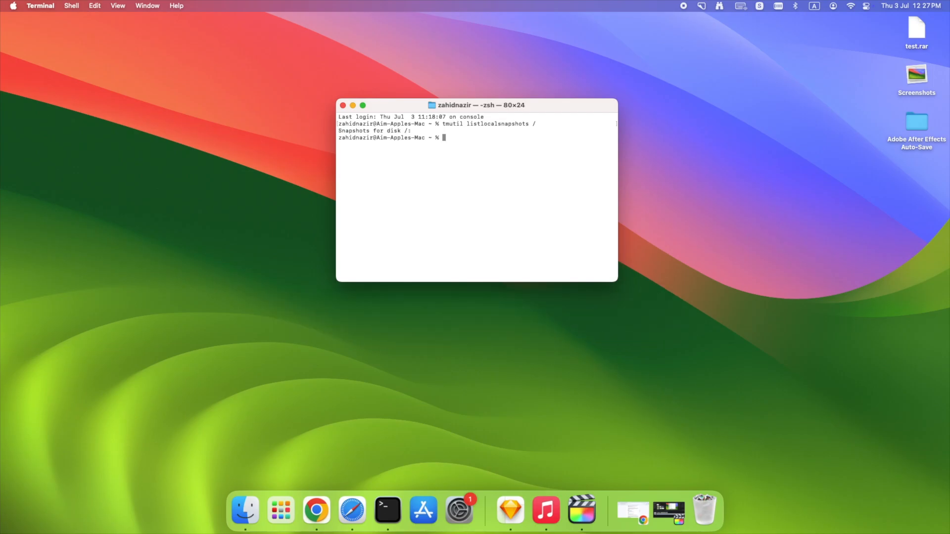
mouse_move(395, 154)
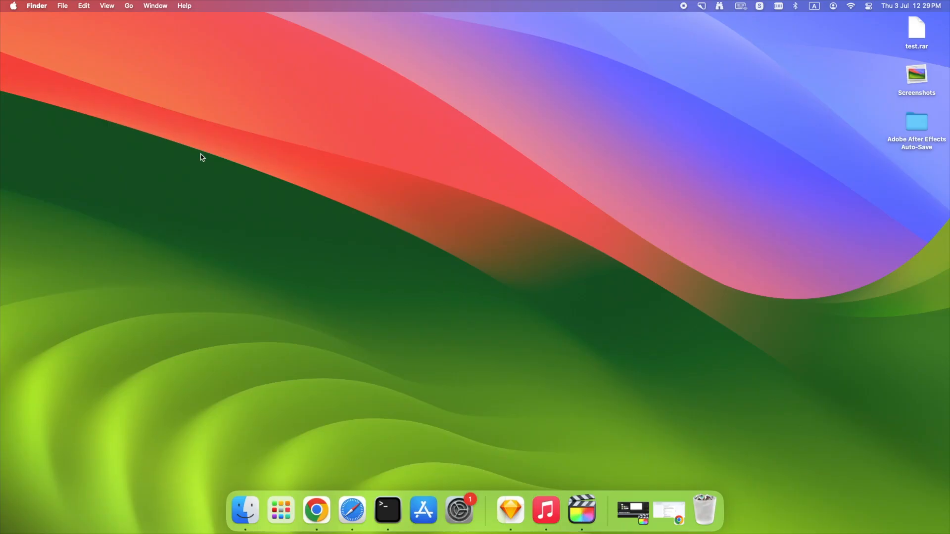
Go to Macintosh HD > Library > Updates and select the 082-41241 update folder.
click(245, 510)
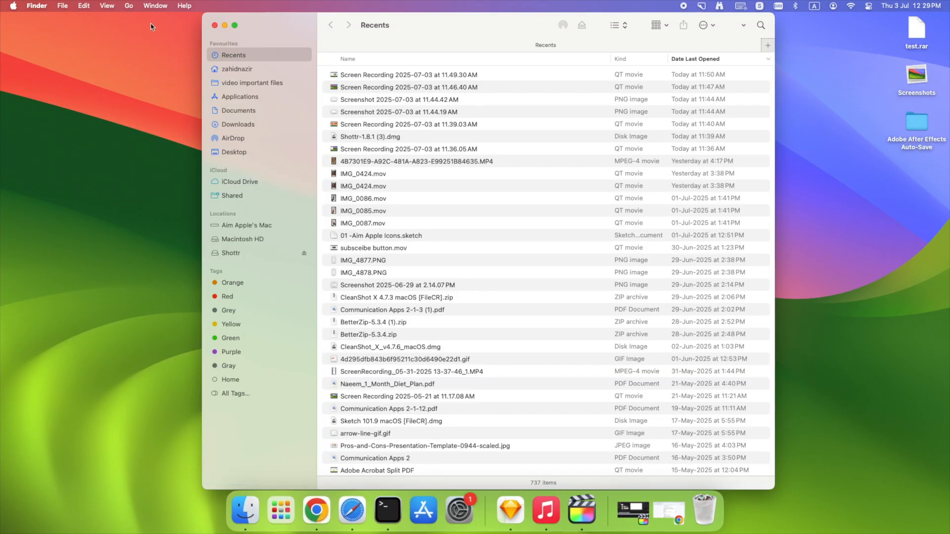
click(129, 5)
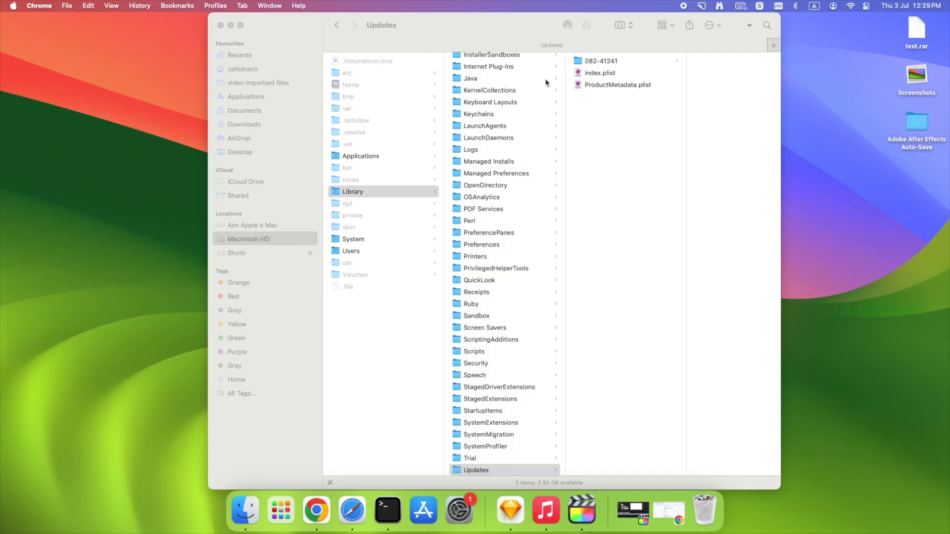
click(601, 60)
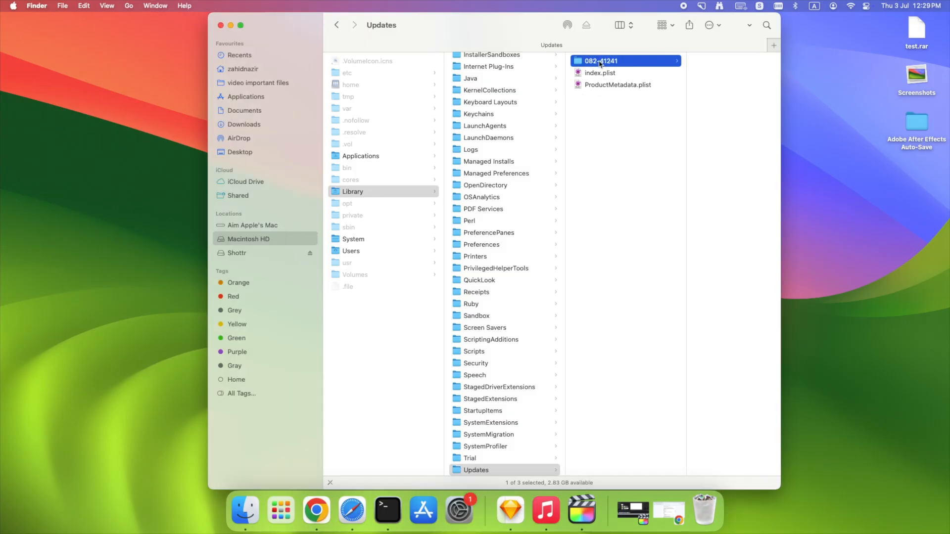
click(129, 5)
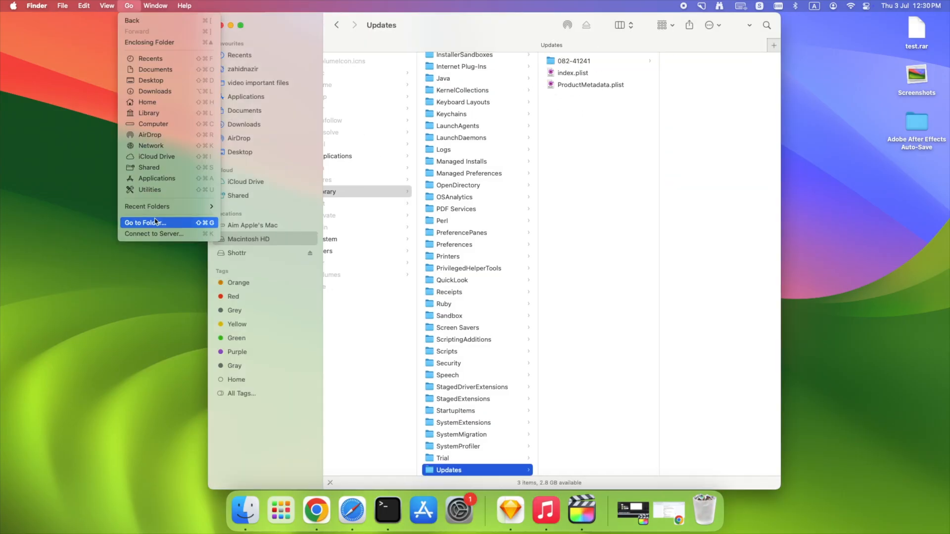
Move 12 items from /private/var/log to the Bin, approving with the admin password.
click(145, 222)
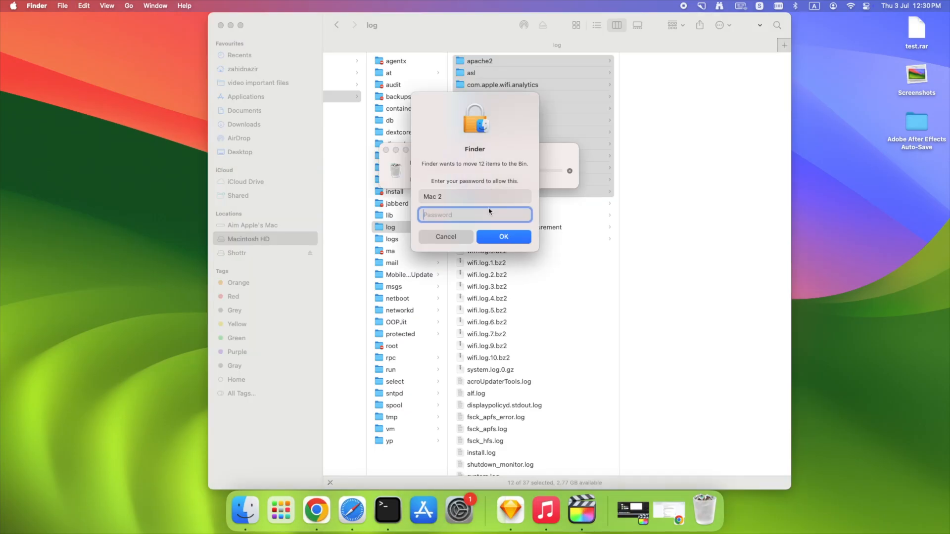
text(password)
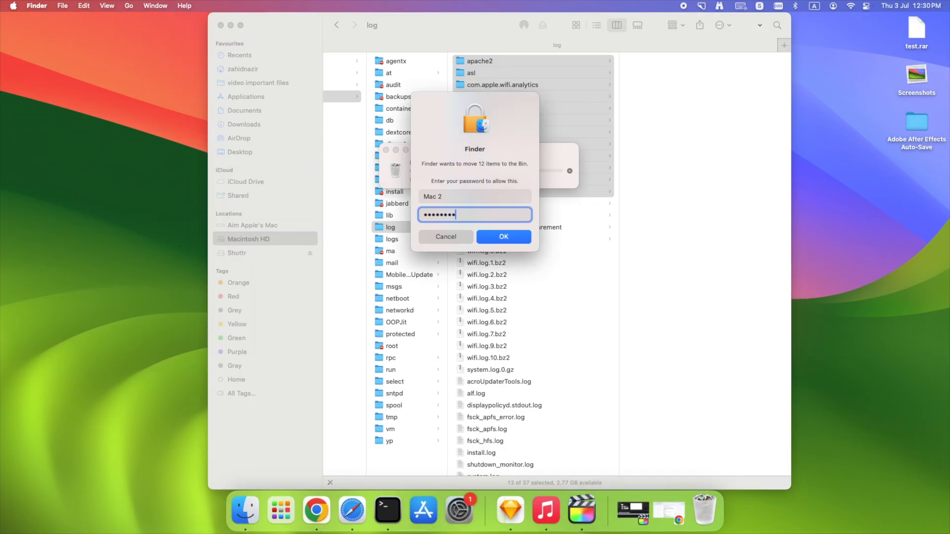
click(502, 236)
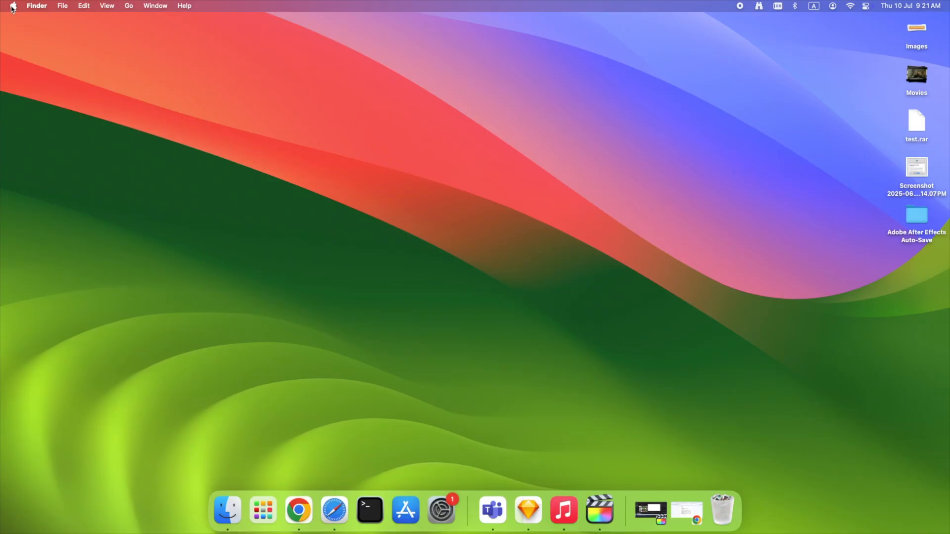
Return to System Settings' Storage page to see 88.41 GB used and 405.97 GB free.
click(12, 5)
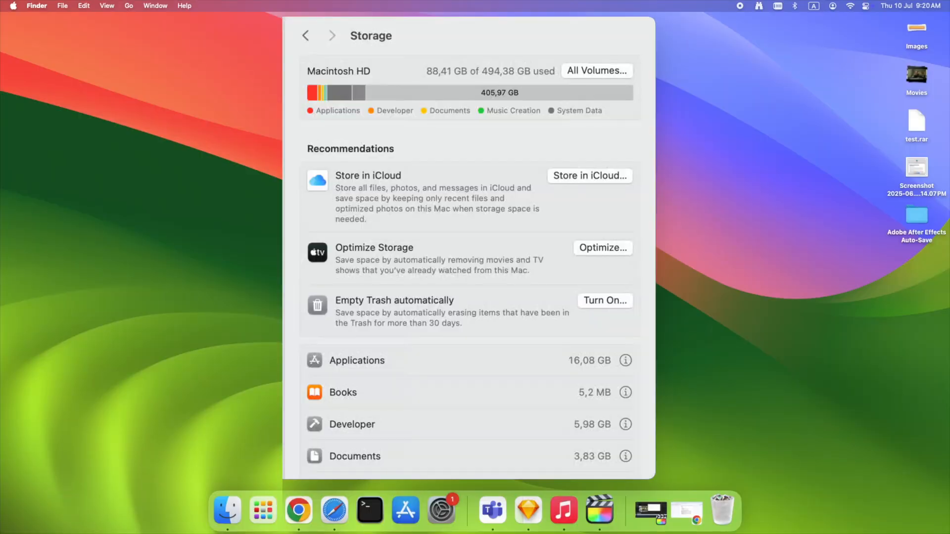
mouse_move(276, 151)
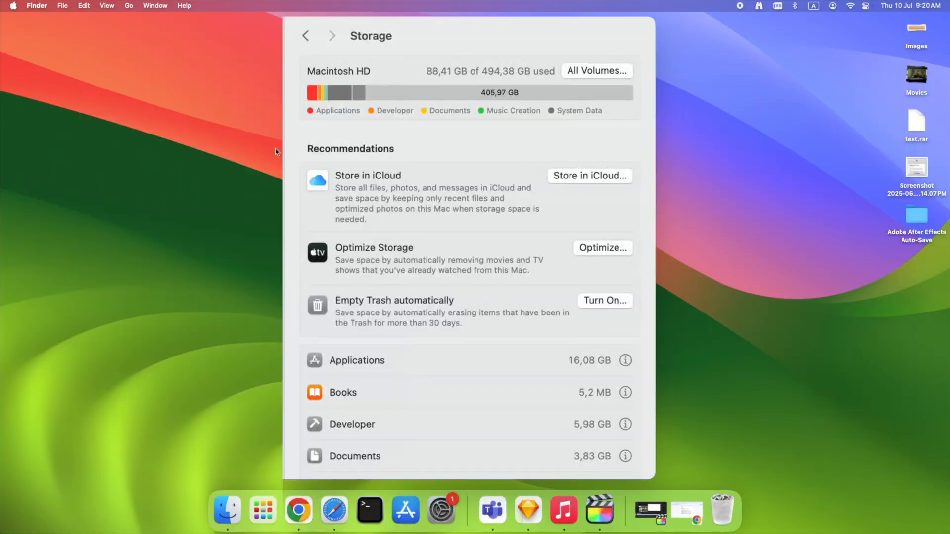
mouse_move(261, 143)
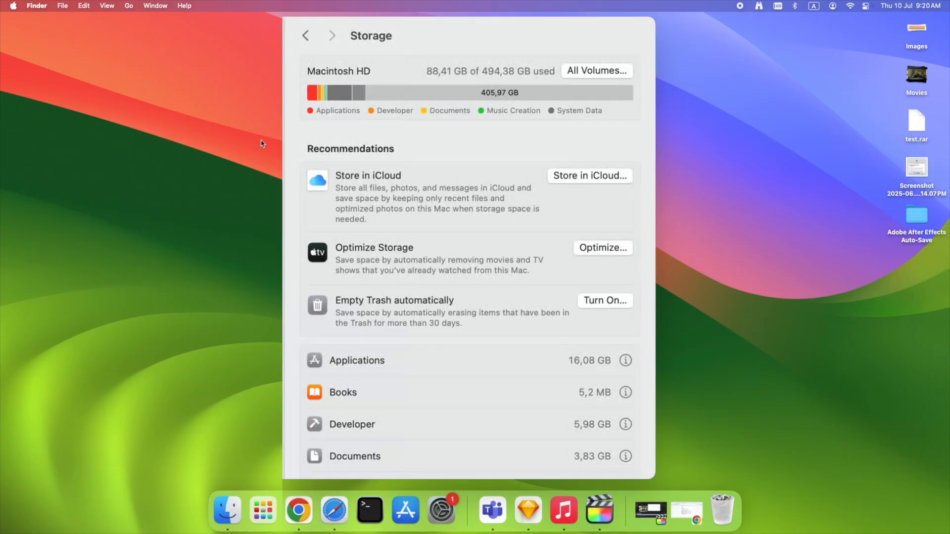
mouse_move(255, 140)
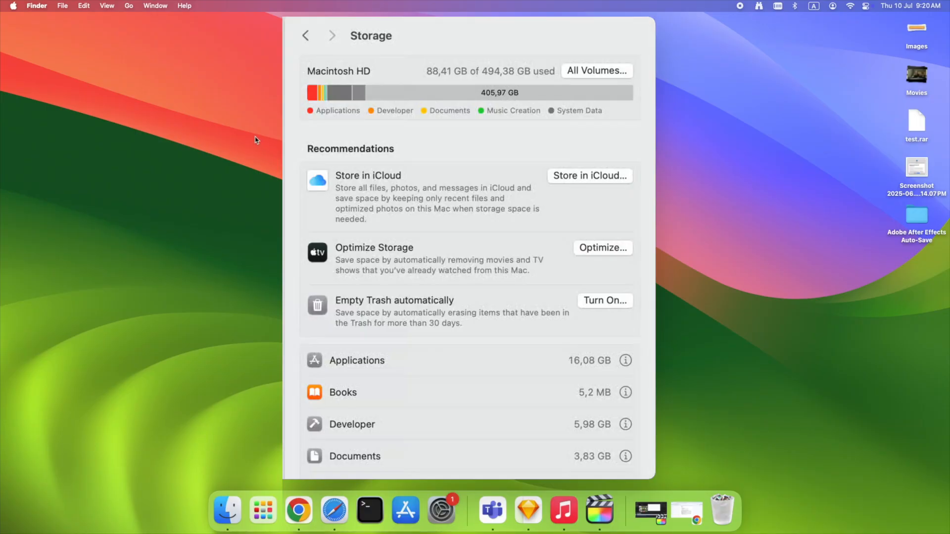
mouse_move(252, 137)
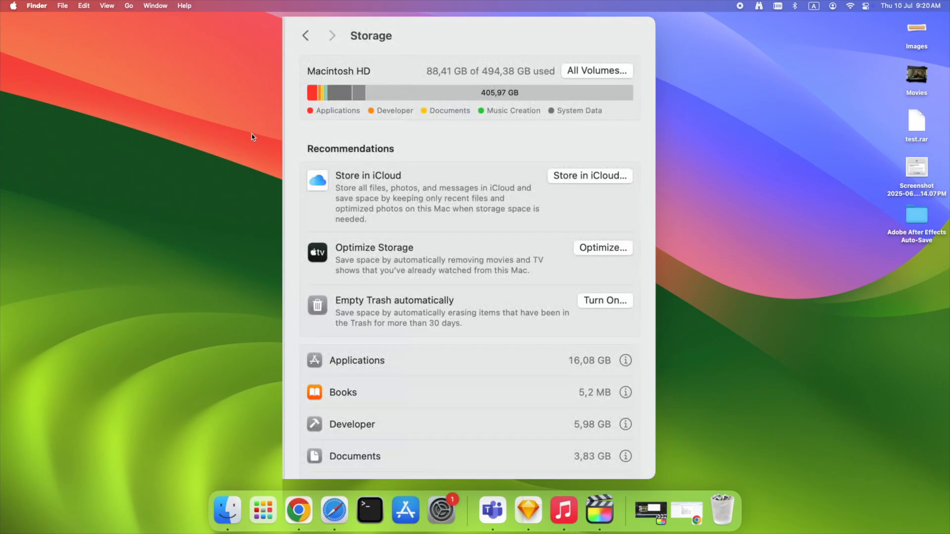